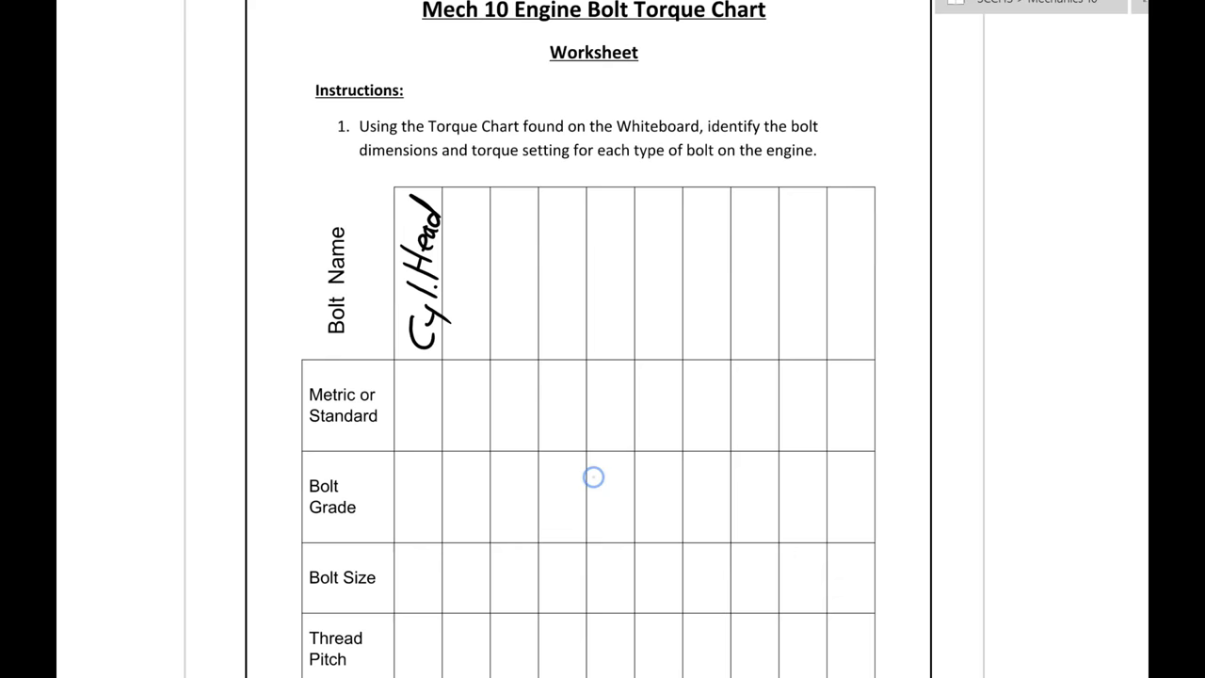
scroll(down, 3)
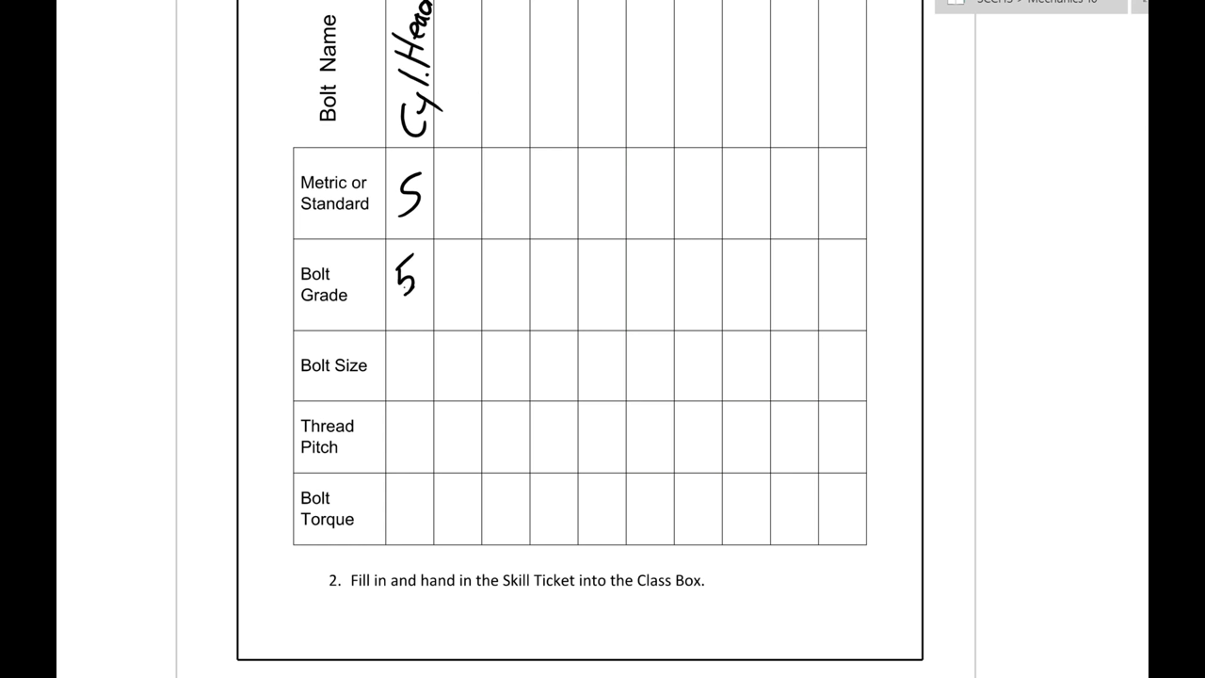
text(3/8")
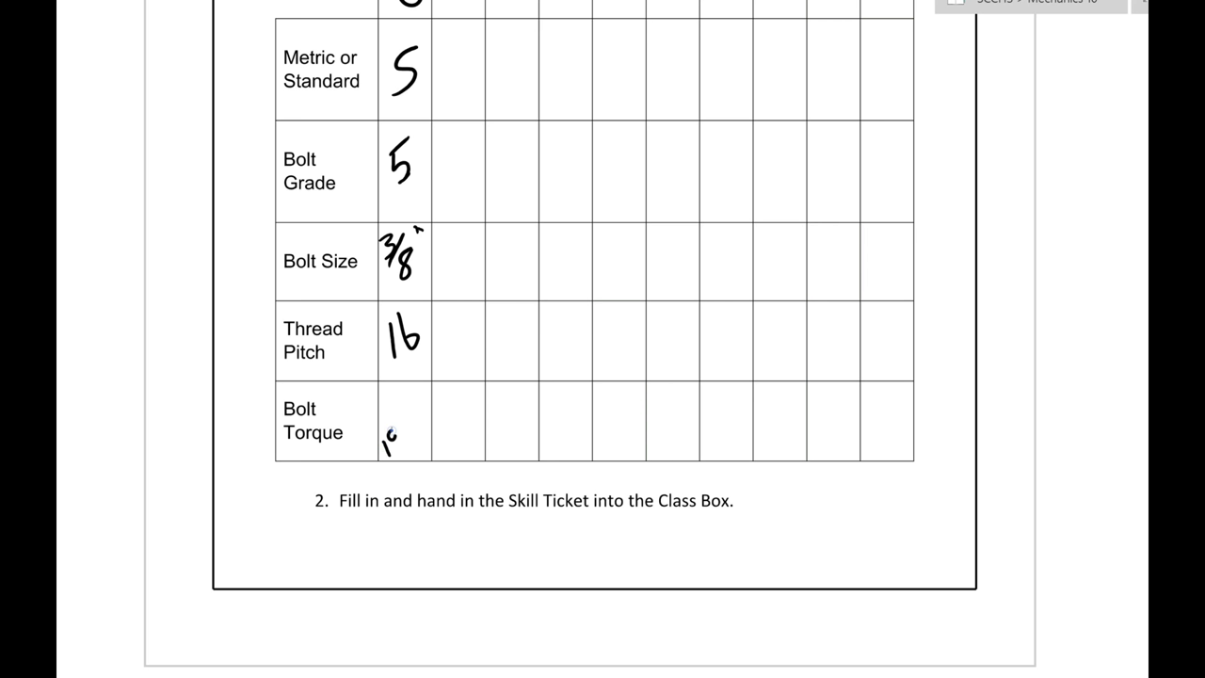
text(19x12)
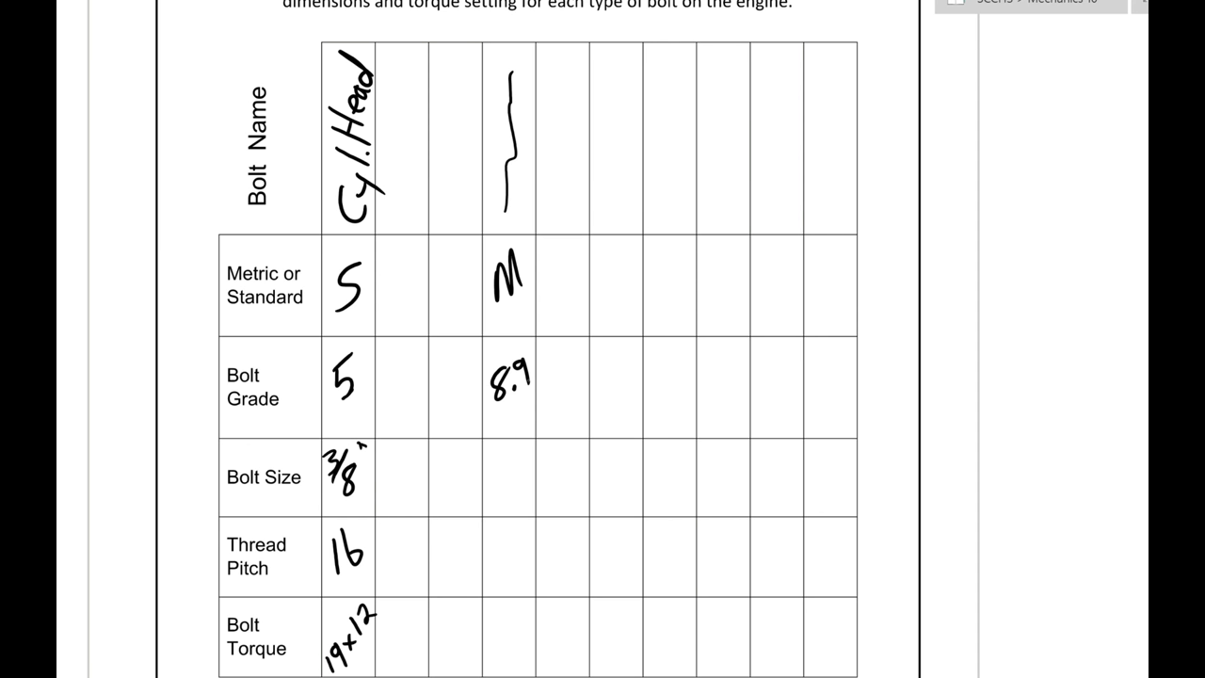
text(10 mm)
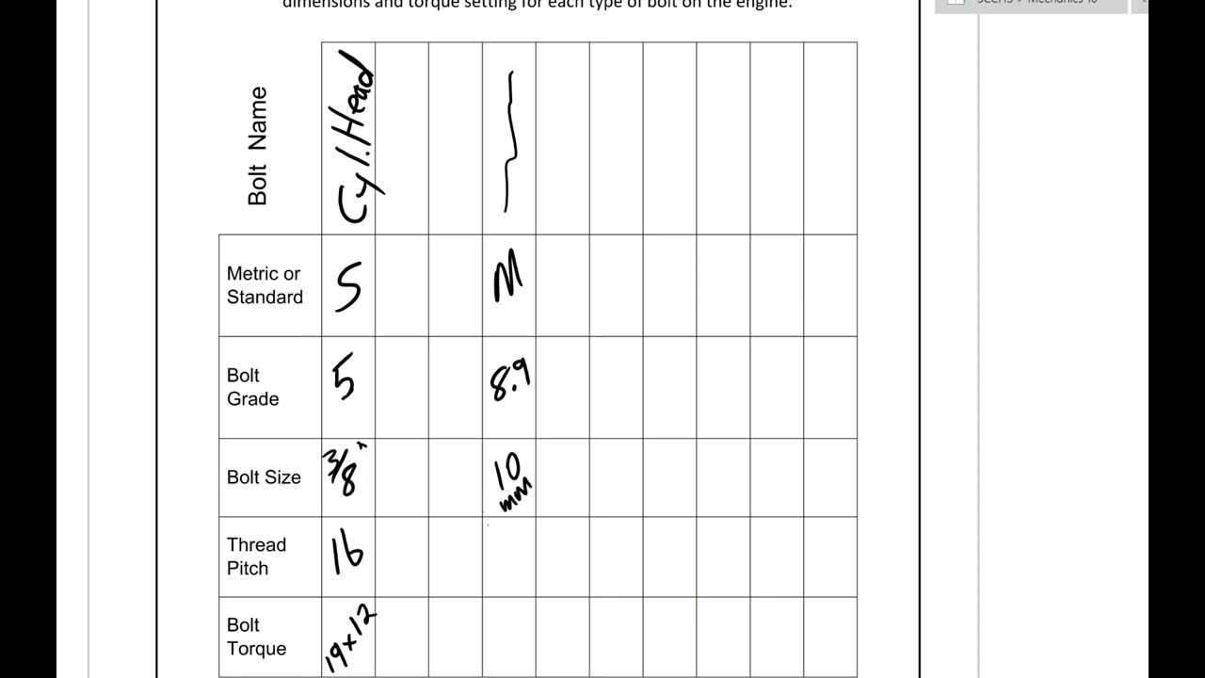
scroll(down, 3)
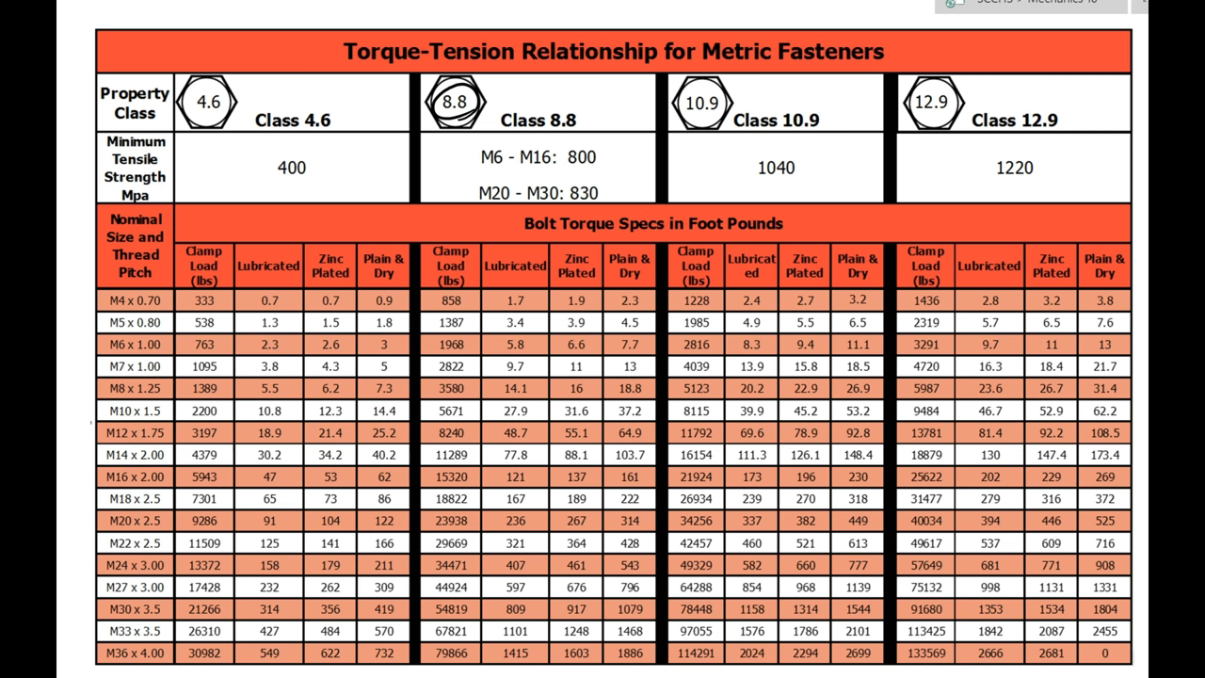
mouse_move(84, 418)
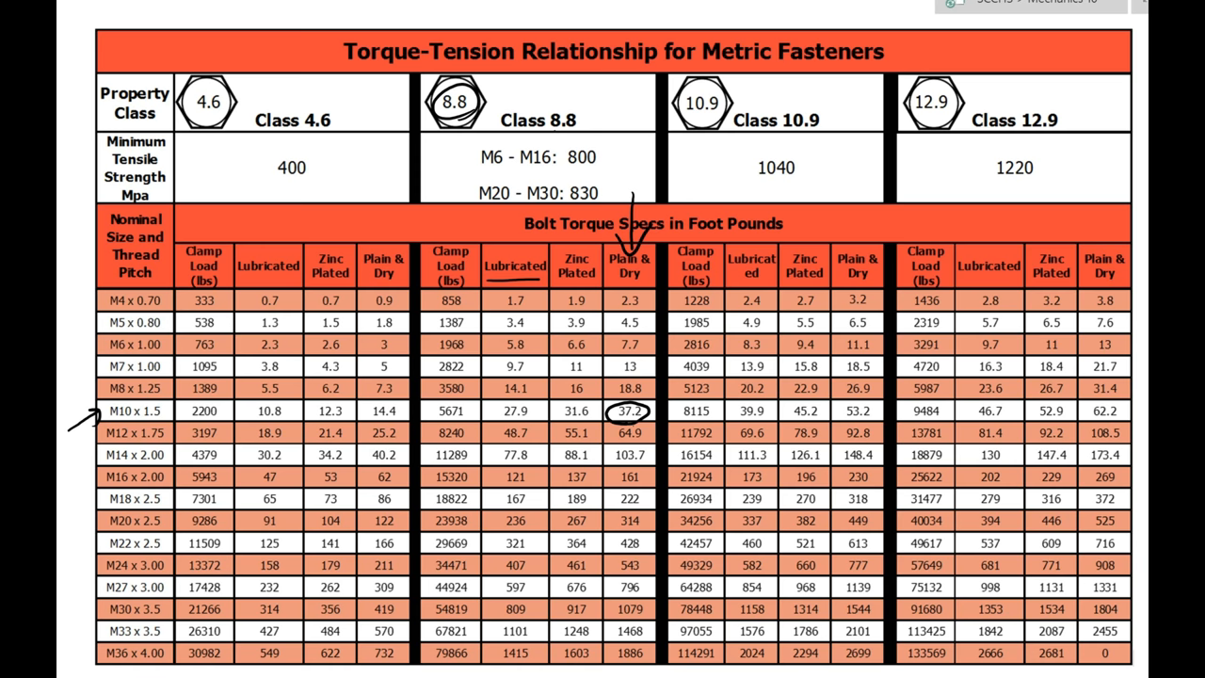
scroll(down, 3)
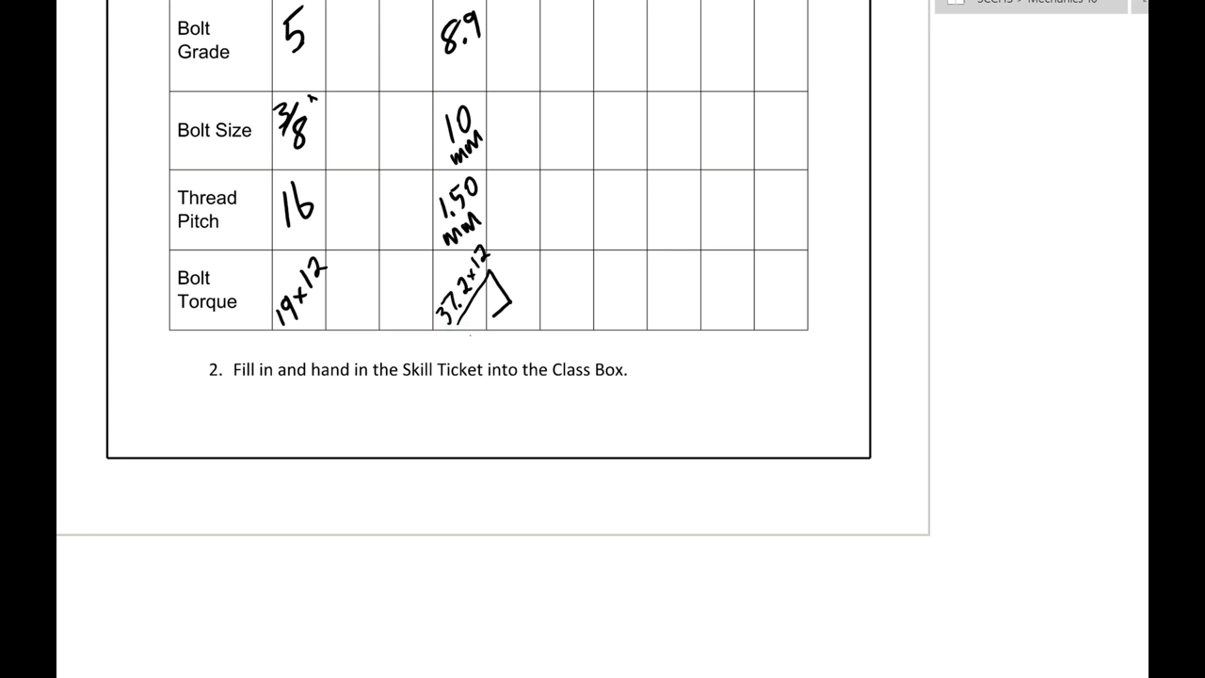
text(in lbs)
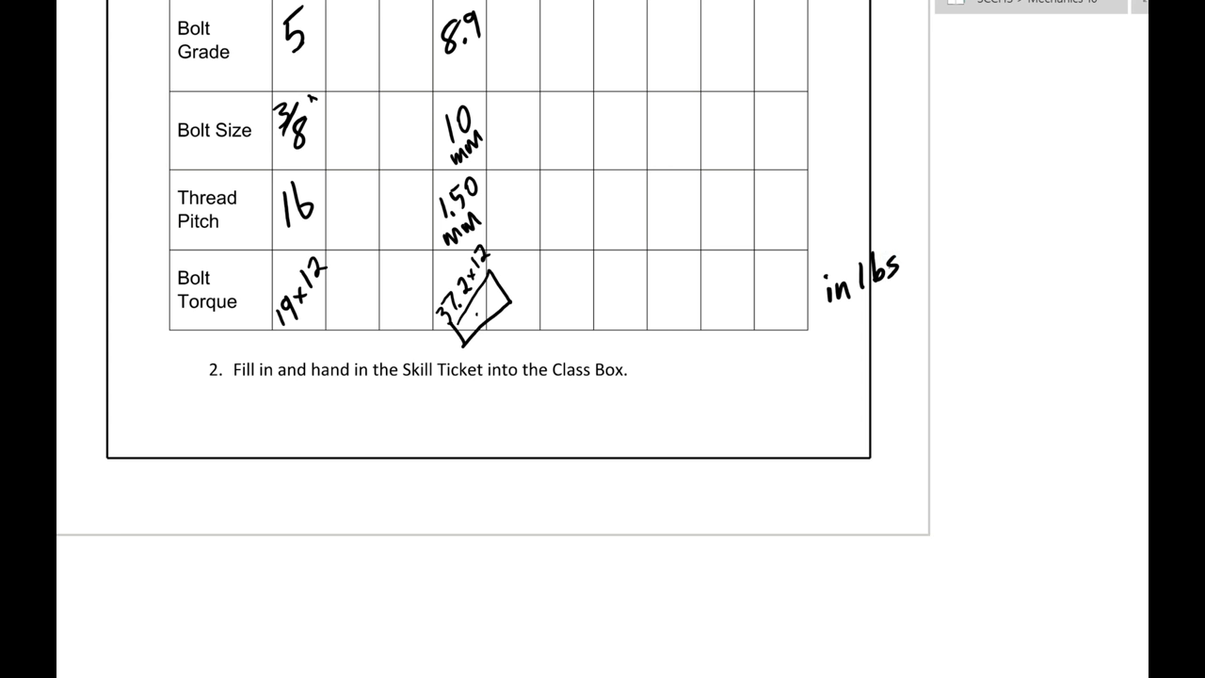